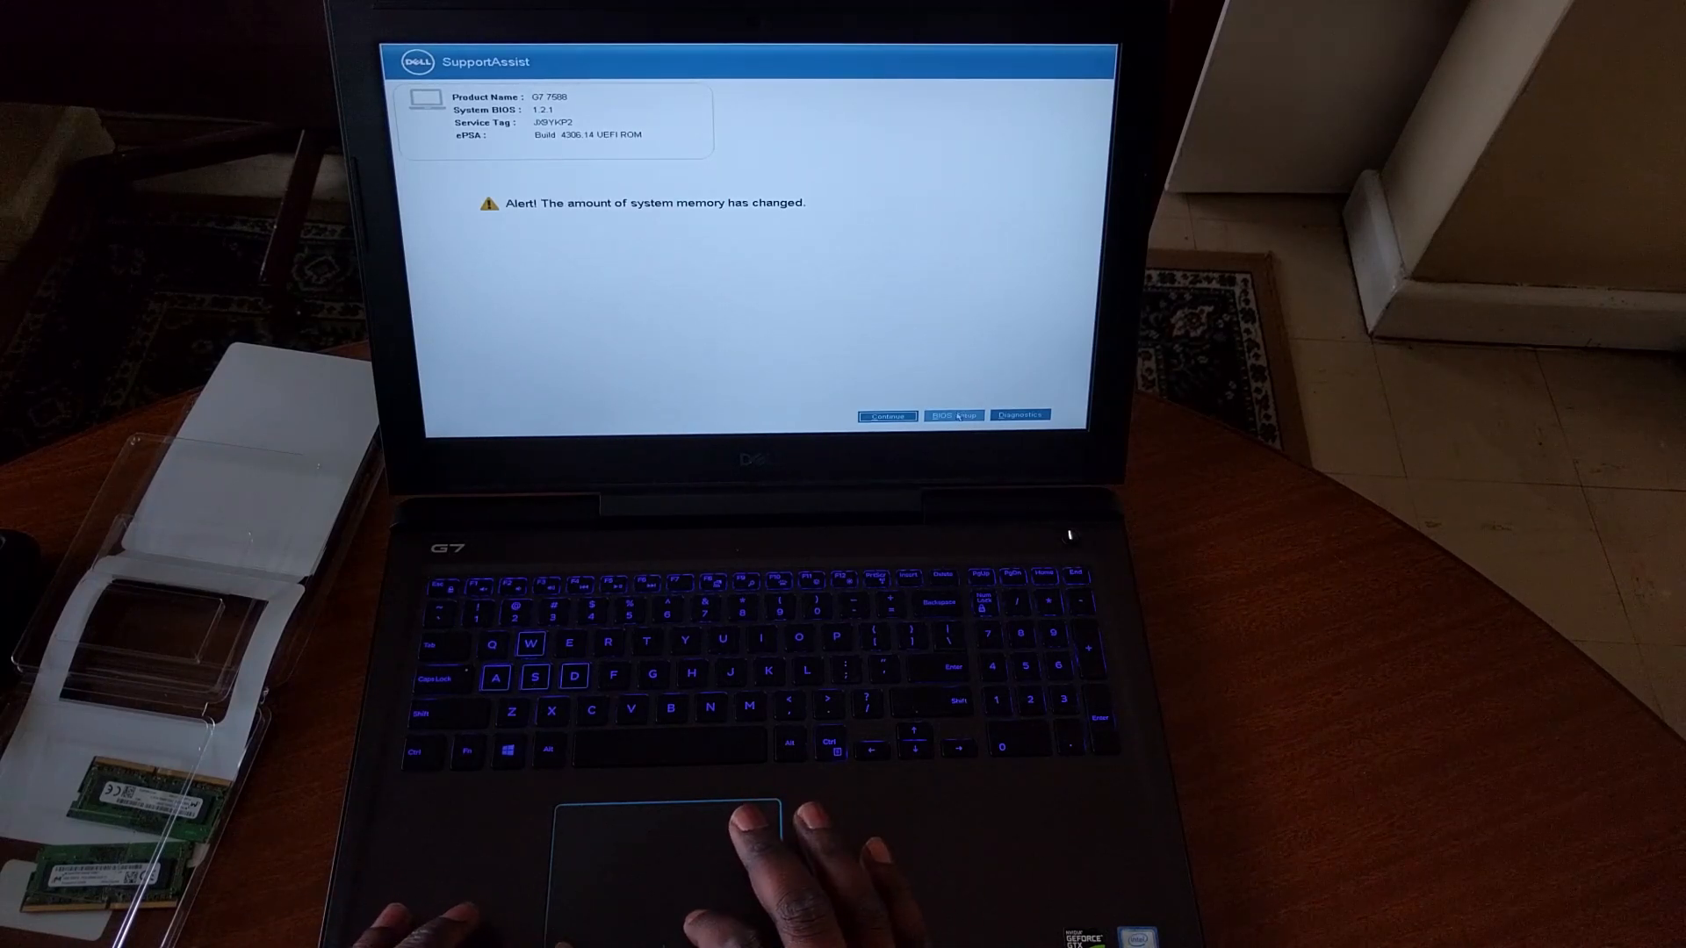
# Respond to the system memory change alert by entering BIOS Setup.
pyautogui.click(886, 415)
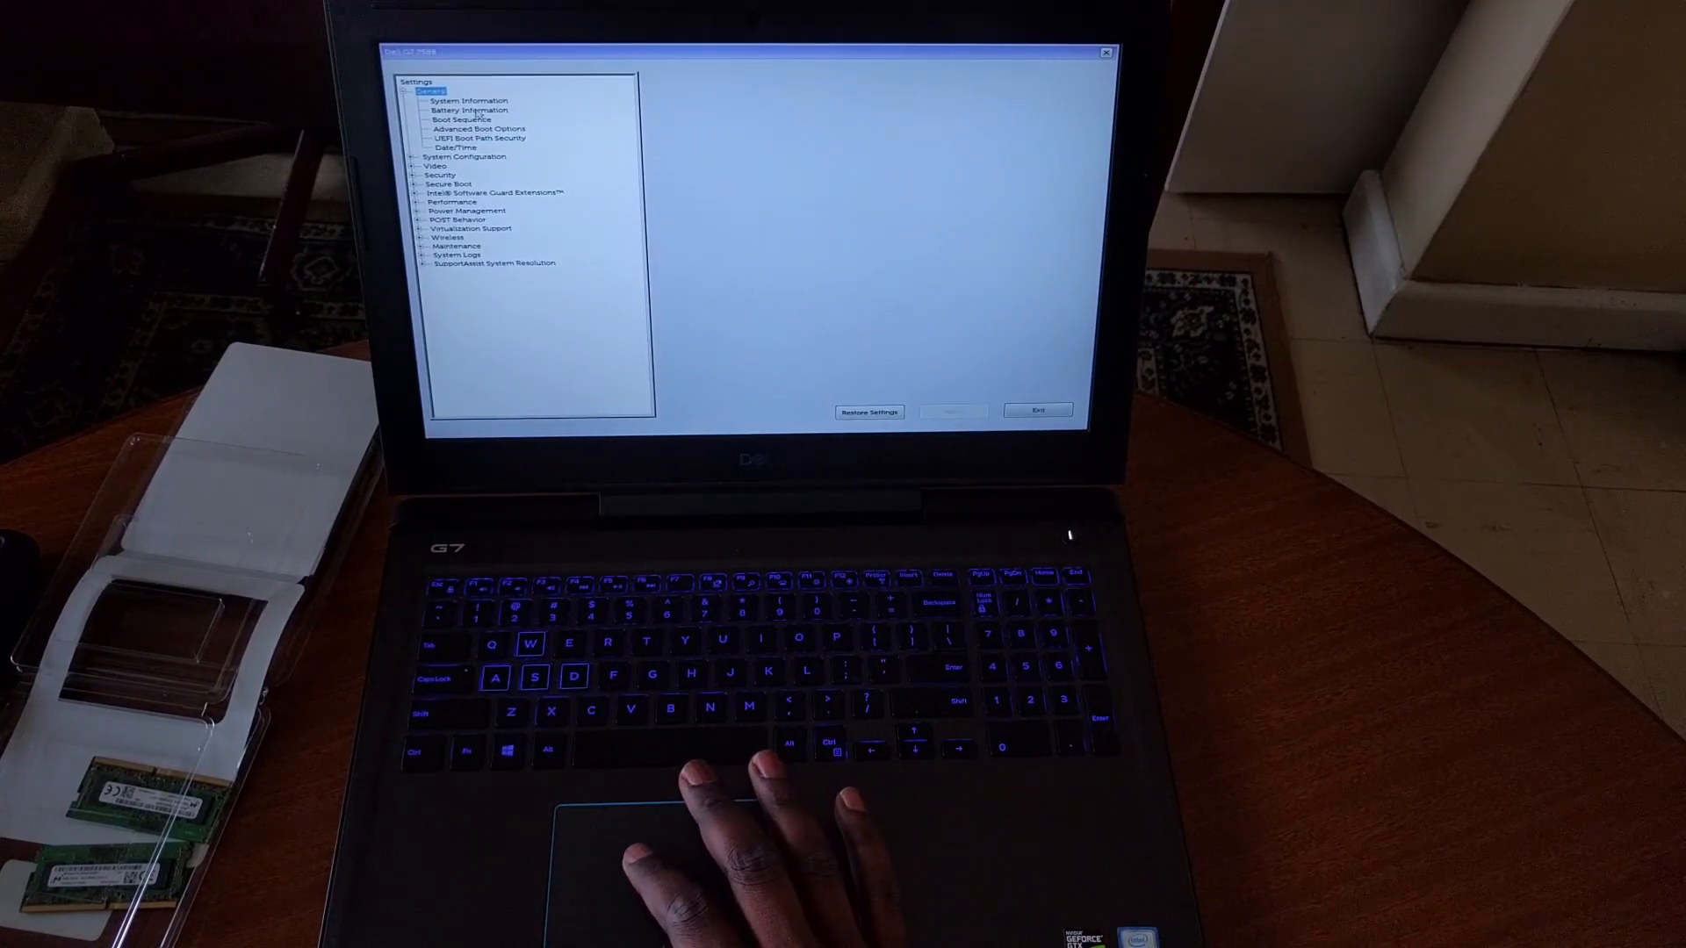
pyautogui.click(461, 100)
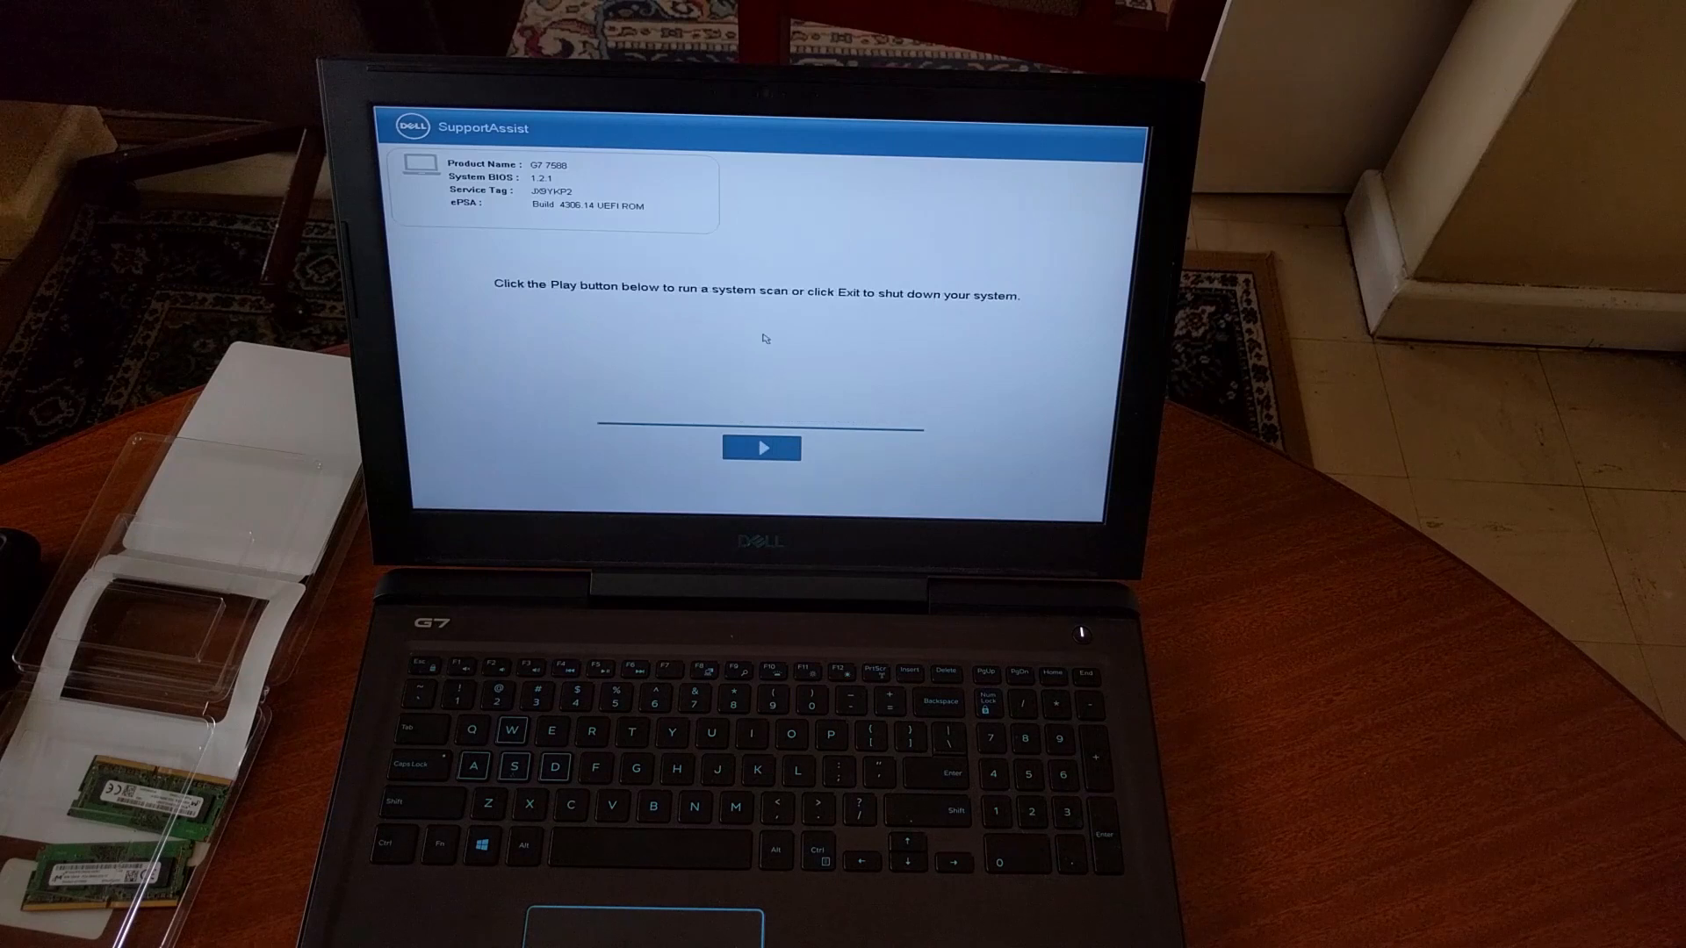
# Run the SupportAssist hardware scan until it reports no issues.
pyautogui.click(761, 449)
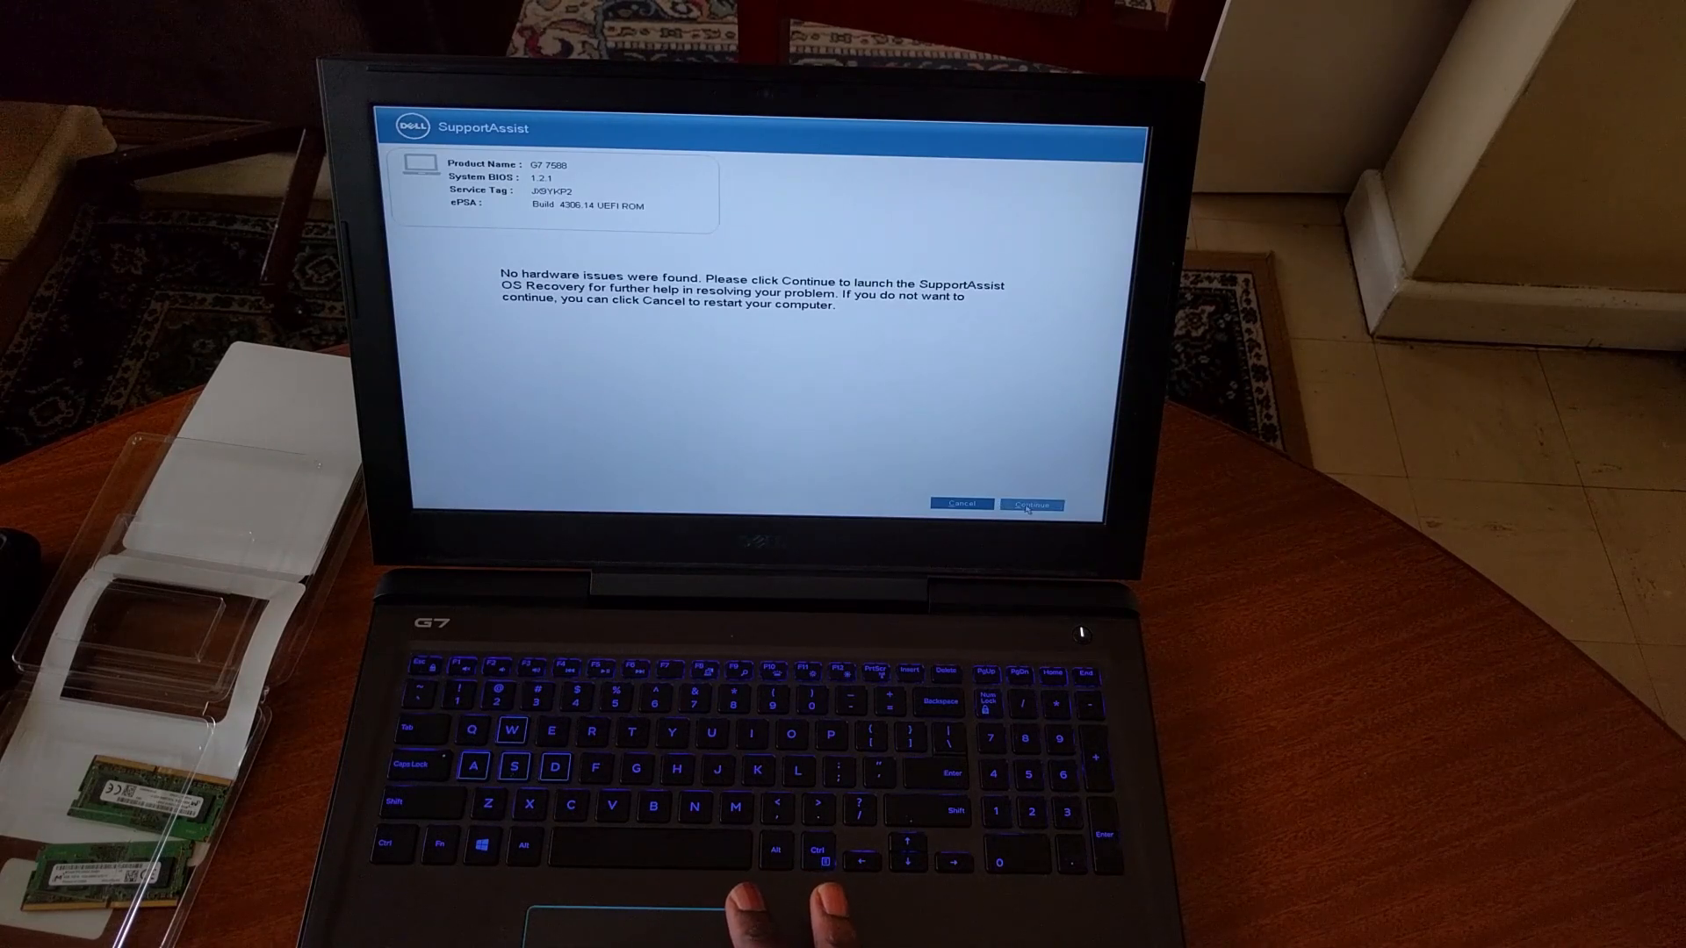
# Continue past the scan results into SupportAssist OS Recovery.
pyautogui.click(1029, 504)
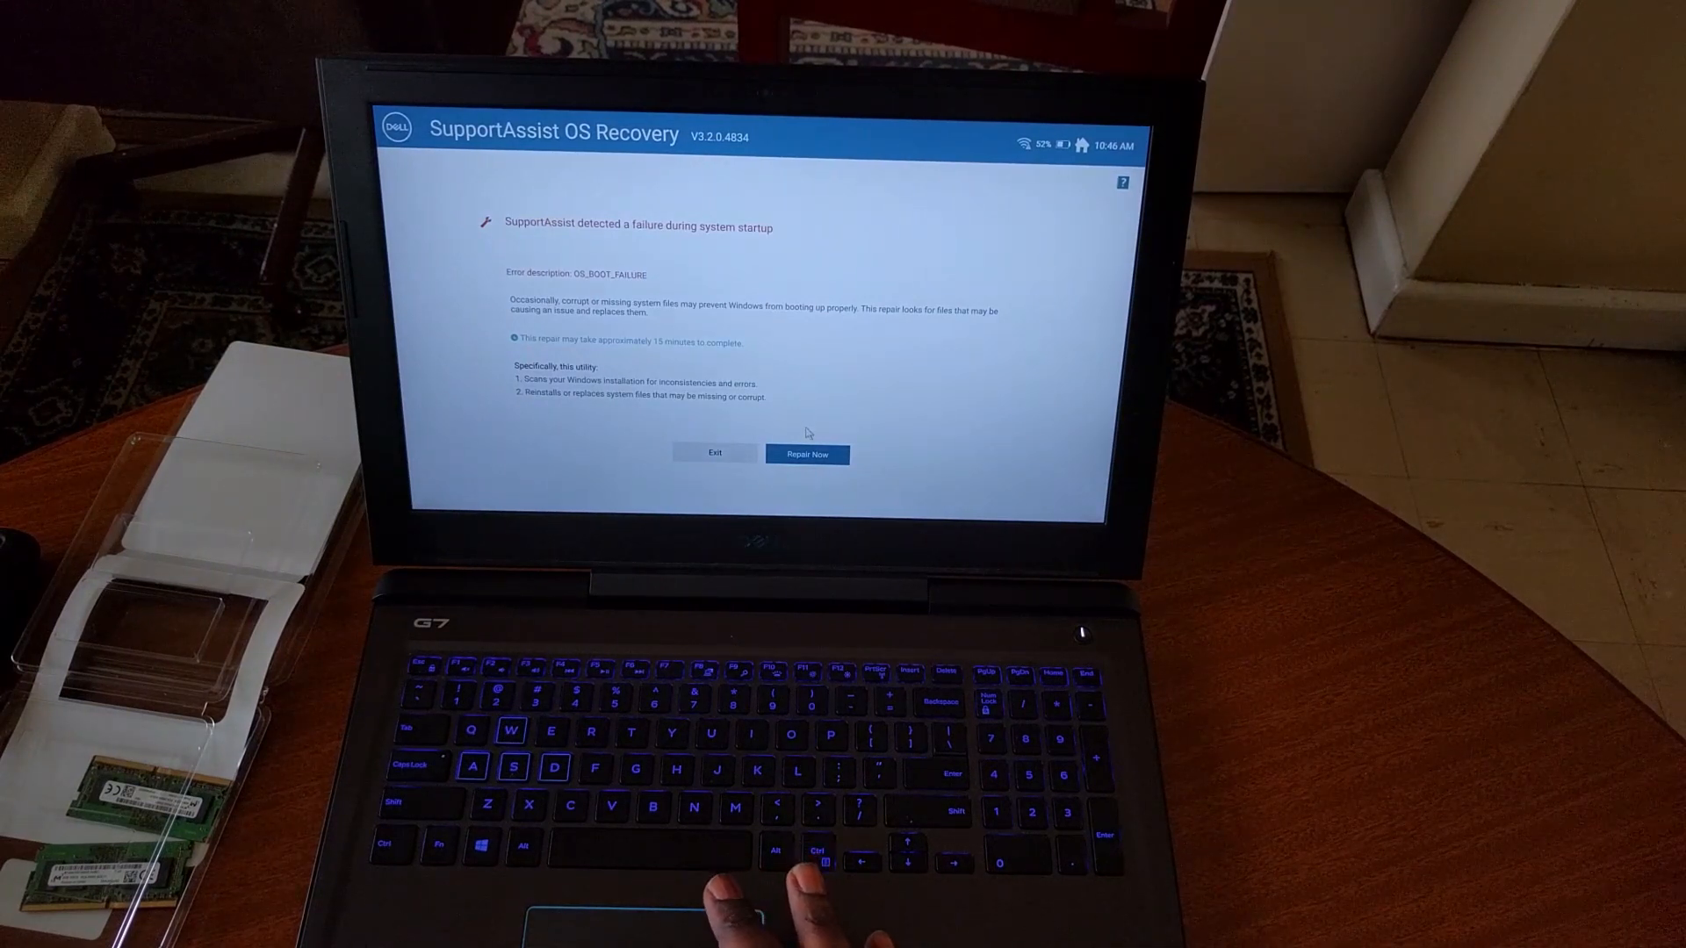
# Repair the OS boot failure, checking partition table, boot files and Windows health.
pyautogui.click(807, 454)
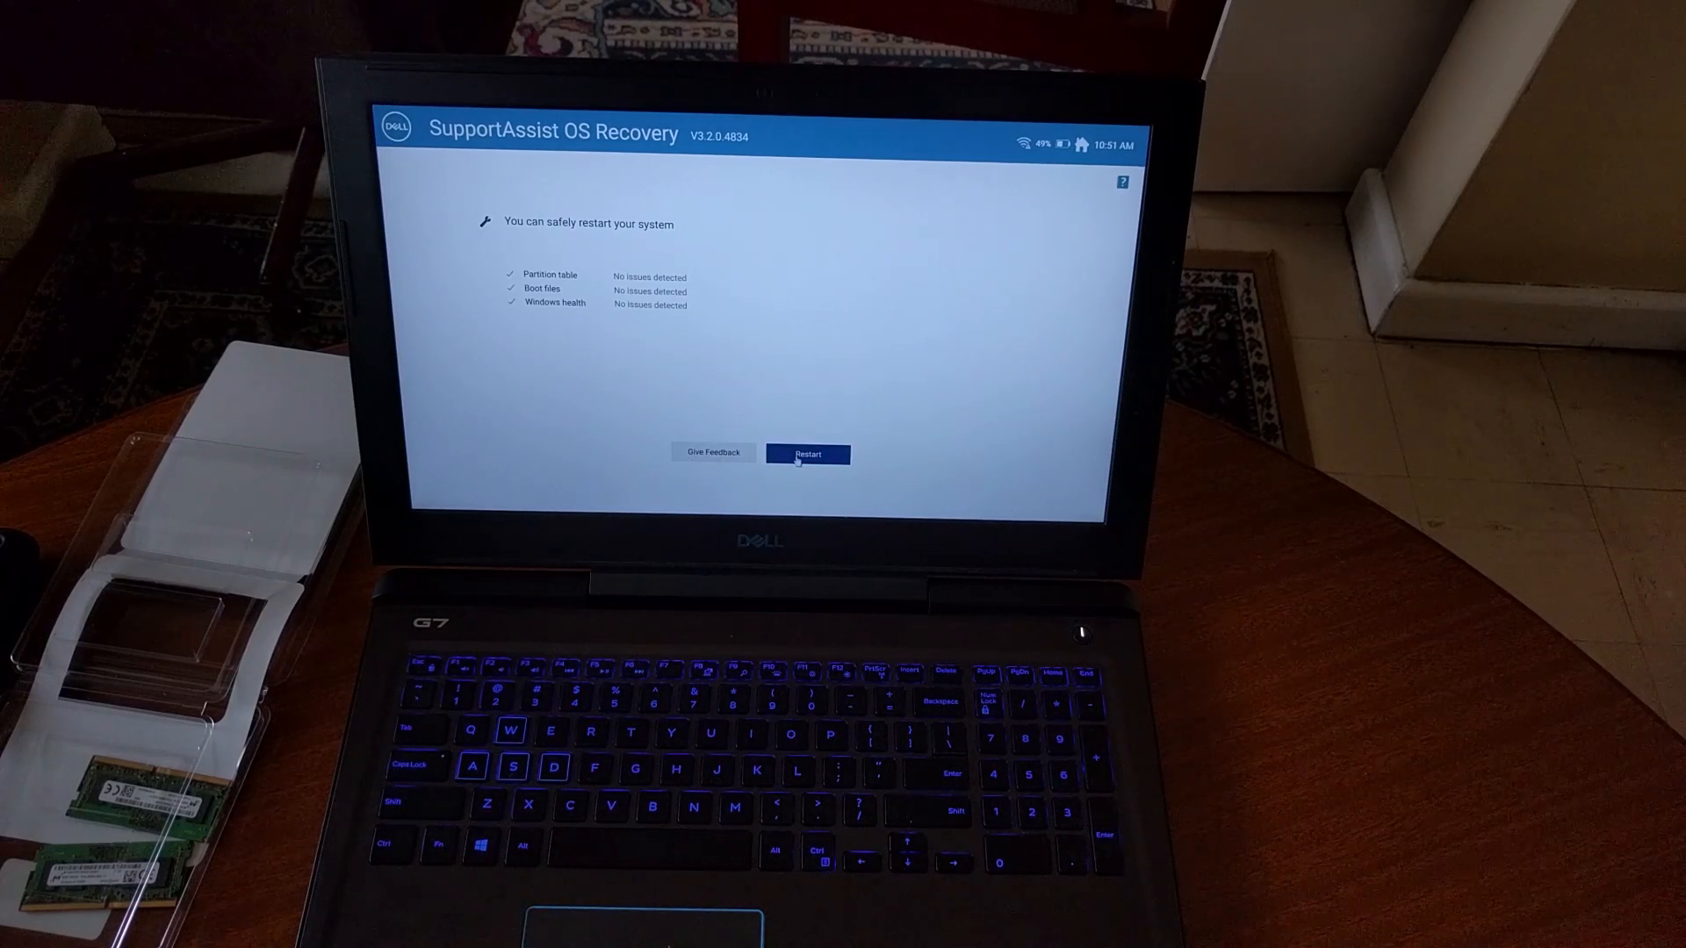
# Restart the laptop from OS Recovery so it boots into Windows.
pyautogui.click(808, 453)
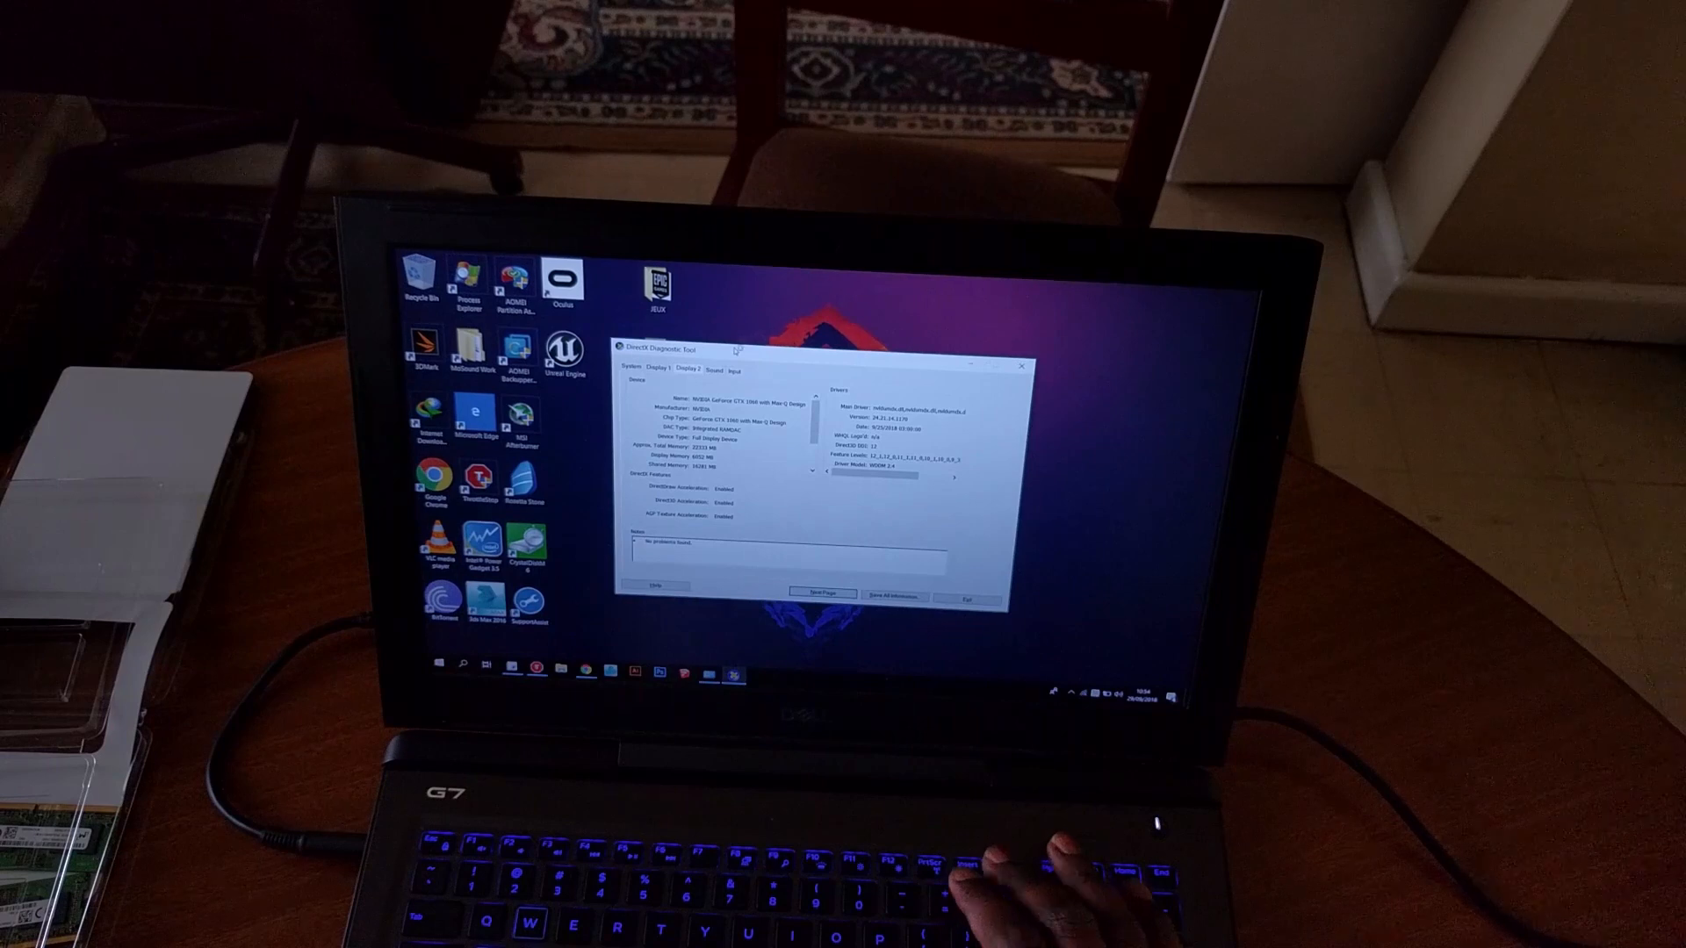
# Open Task Manager's Performance Memory page to confirm 32 GB RAM installed.
pyautogui.press('ctrl+alt+delete')
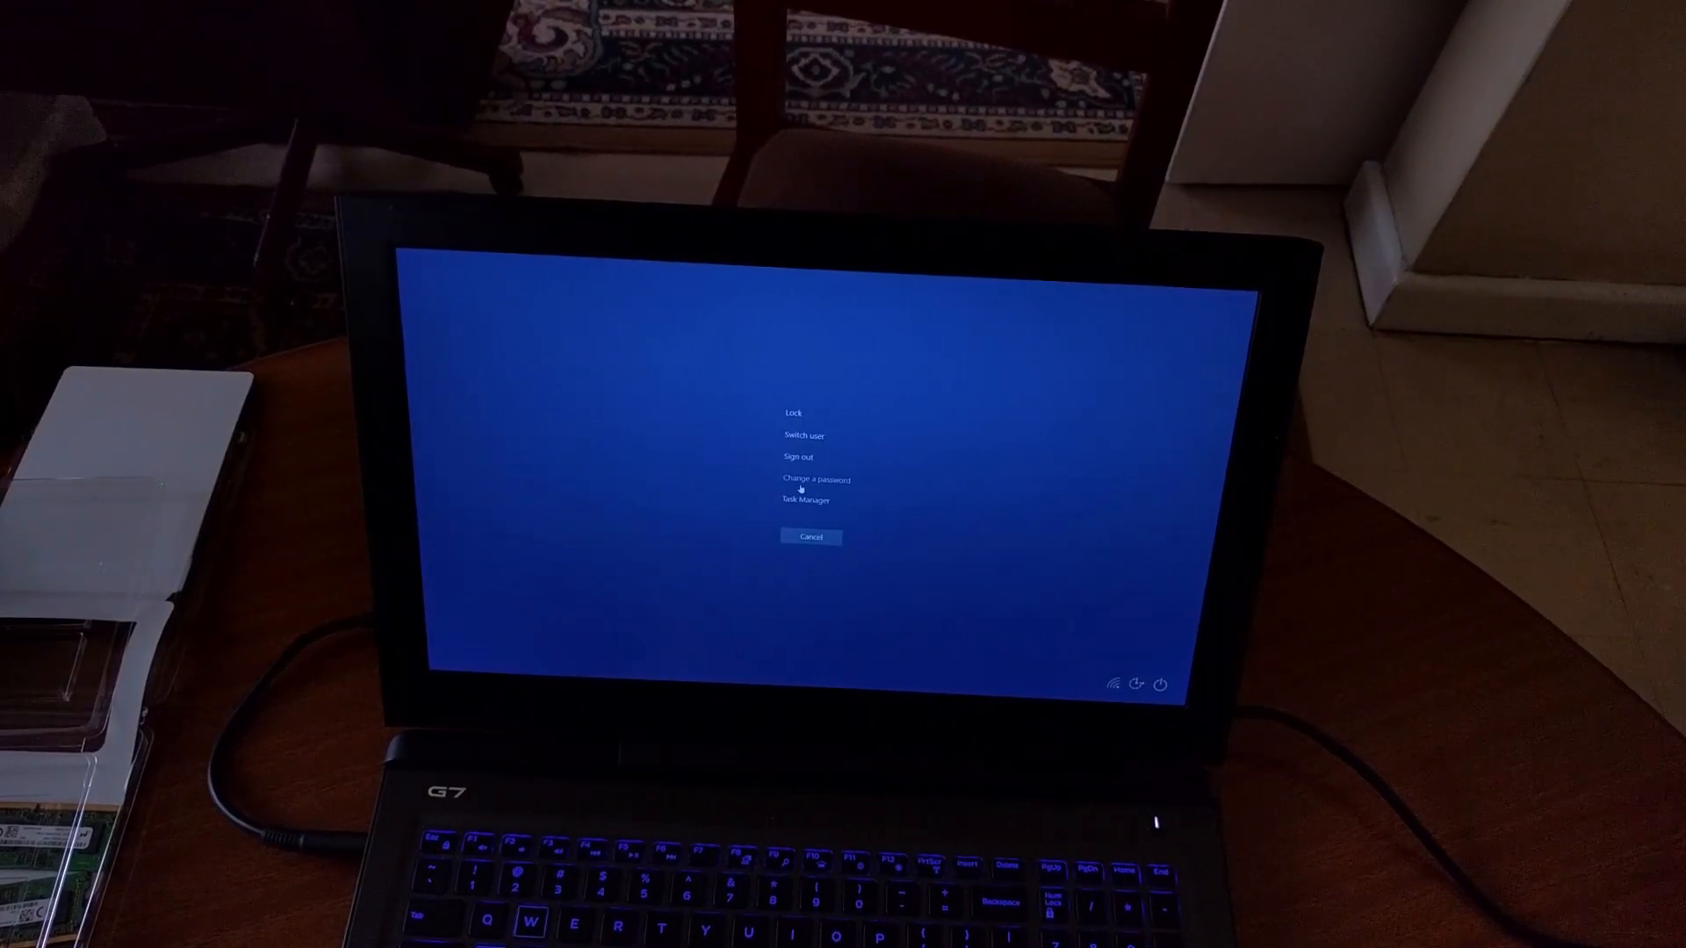
pyautogui.click(804, 499)
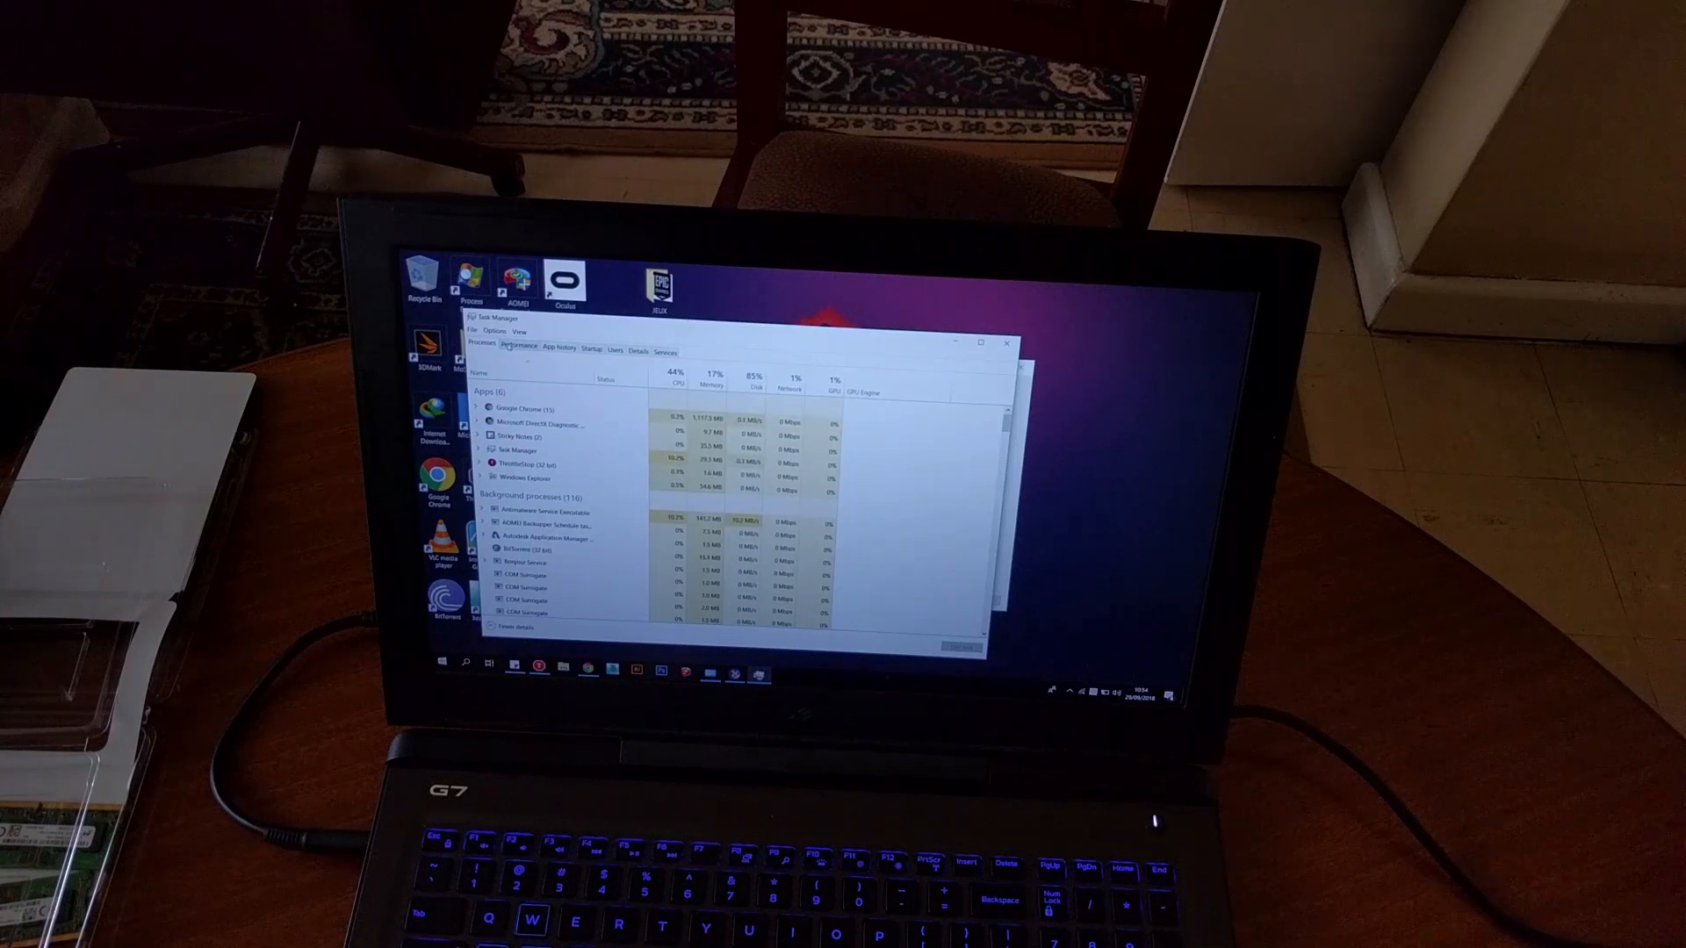
pyautogui.click(519, 346)
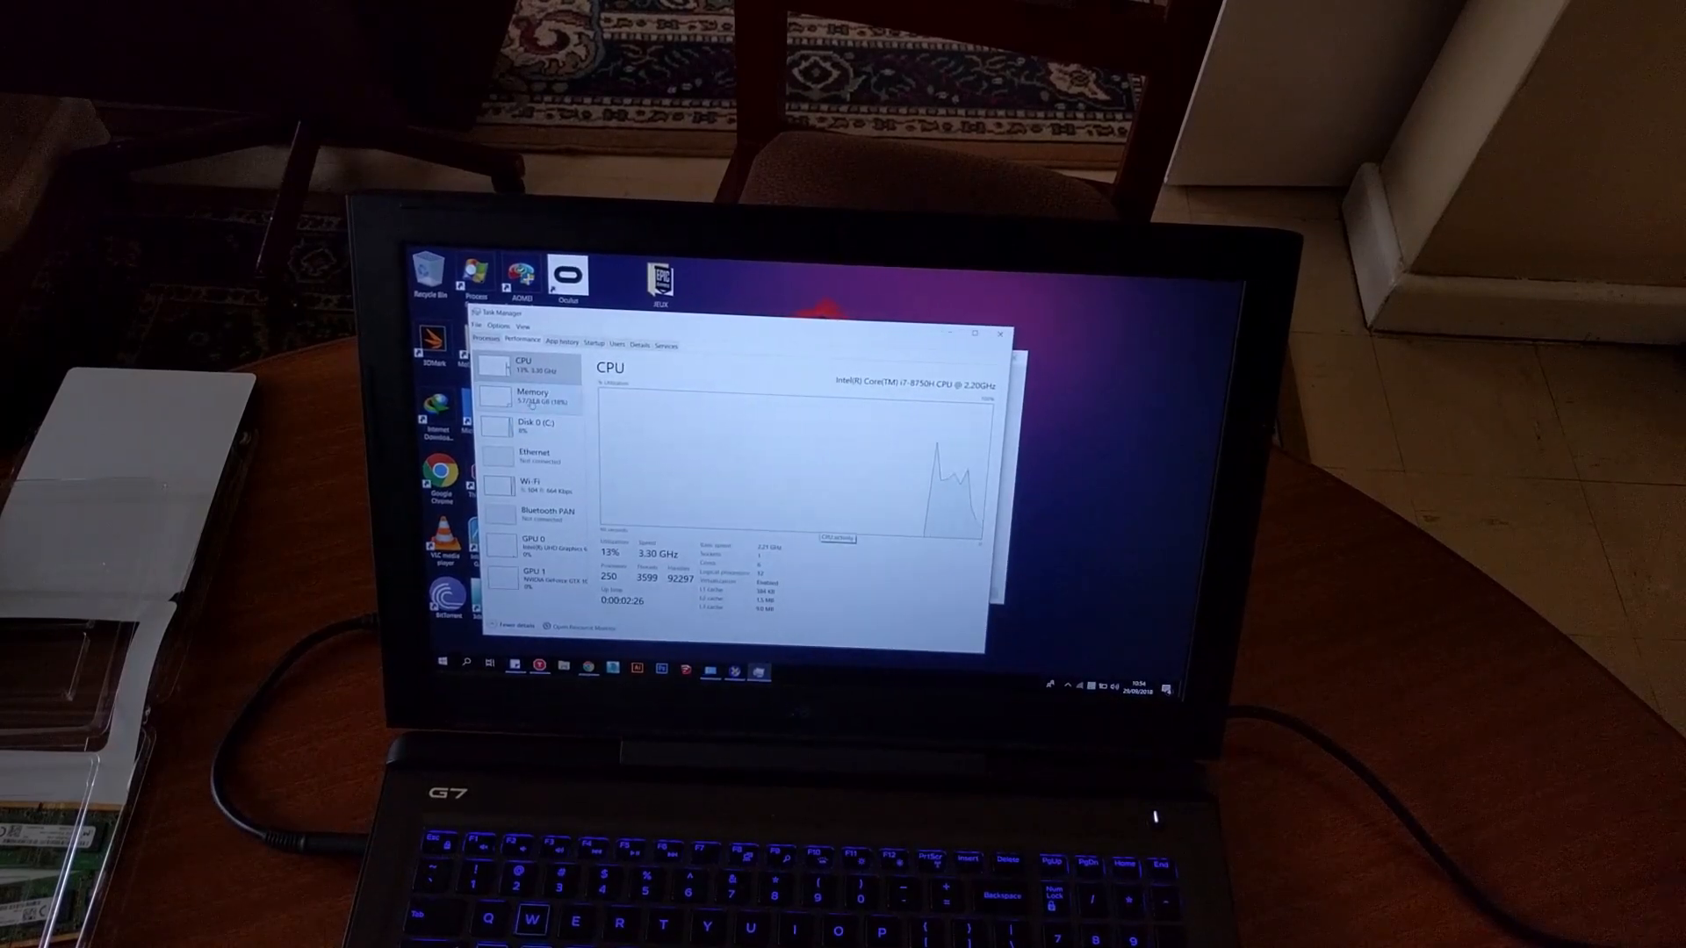
pyautogui.click(522, 393)
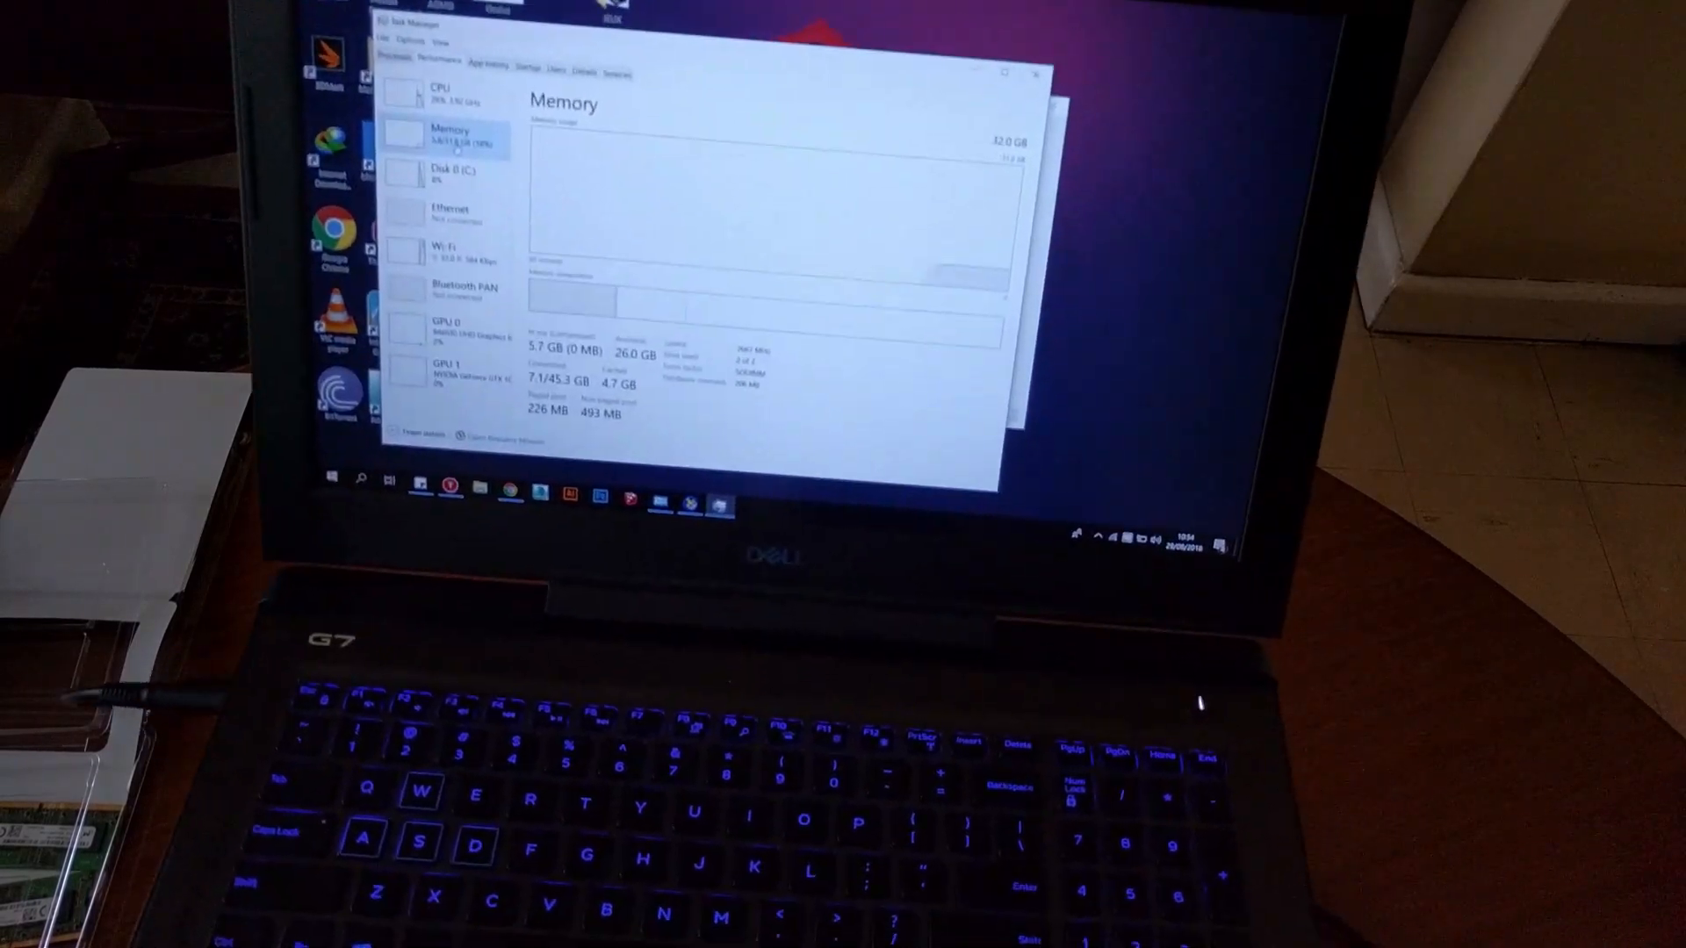